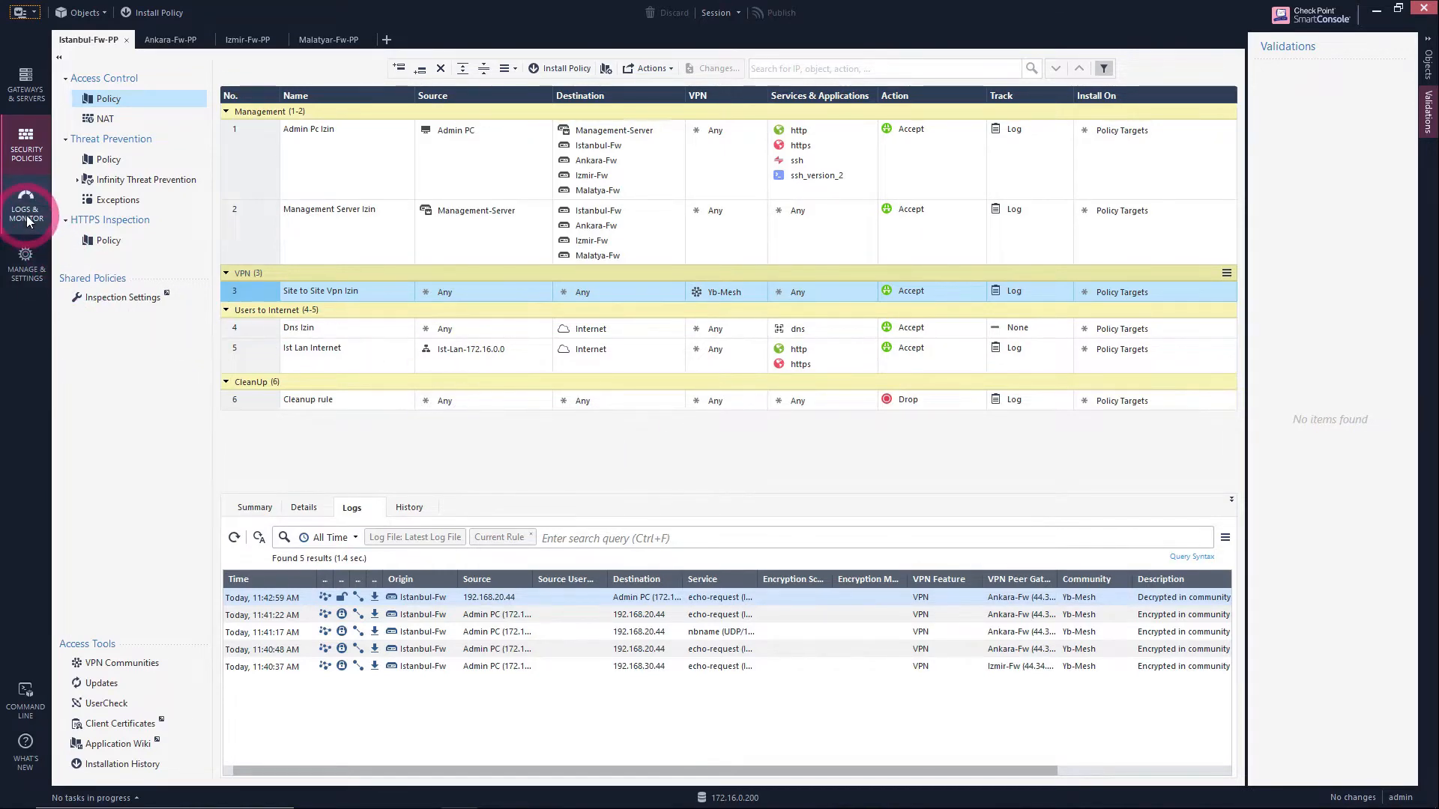
Step: From Logs & Monitor favourites, launch Tunnel & User Monitoring to start SmartView Monitor
click(25, 209)
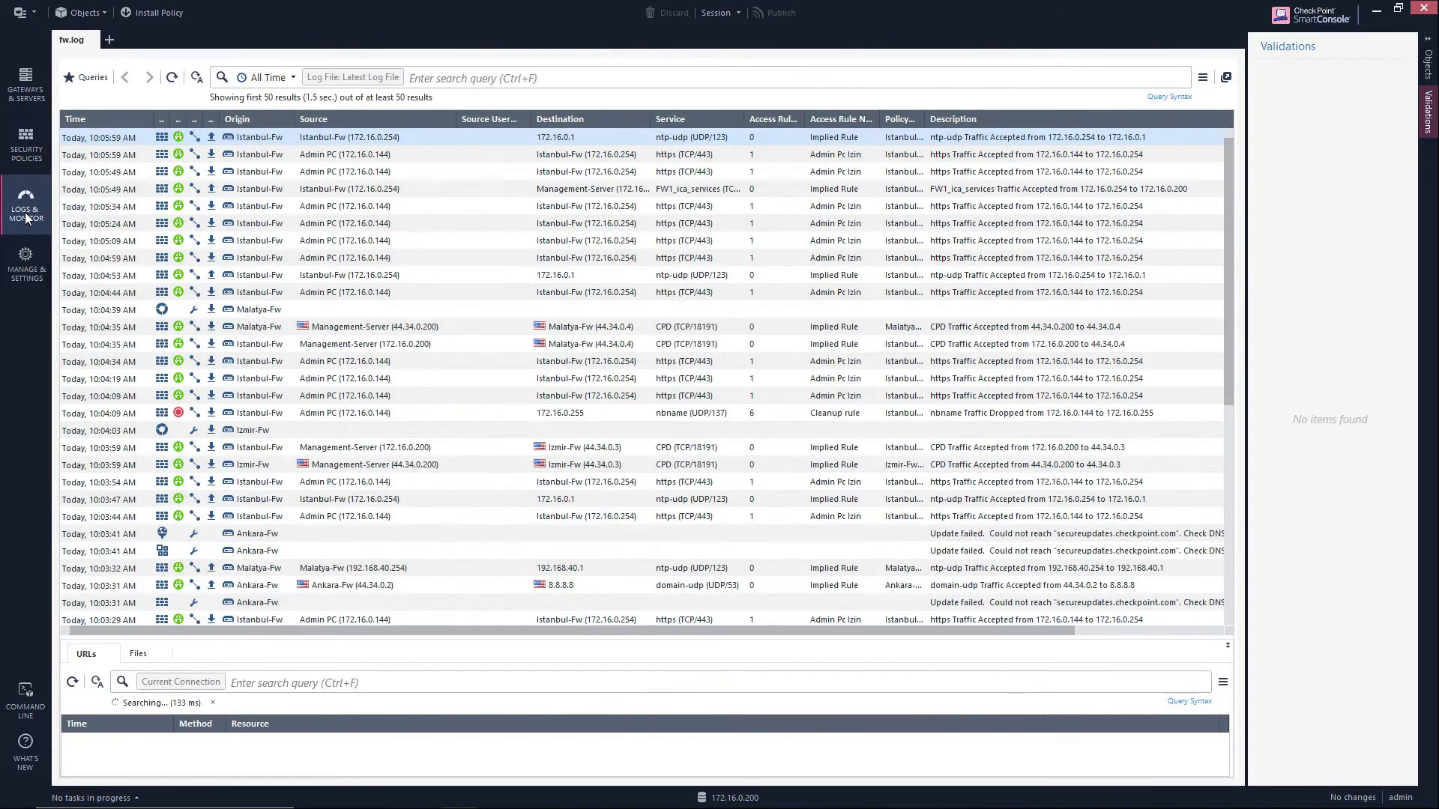
click(108, 39)
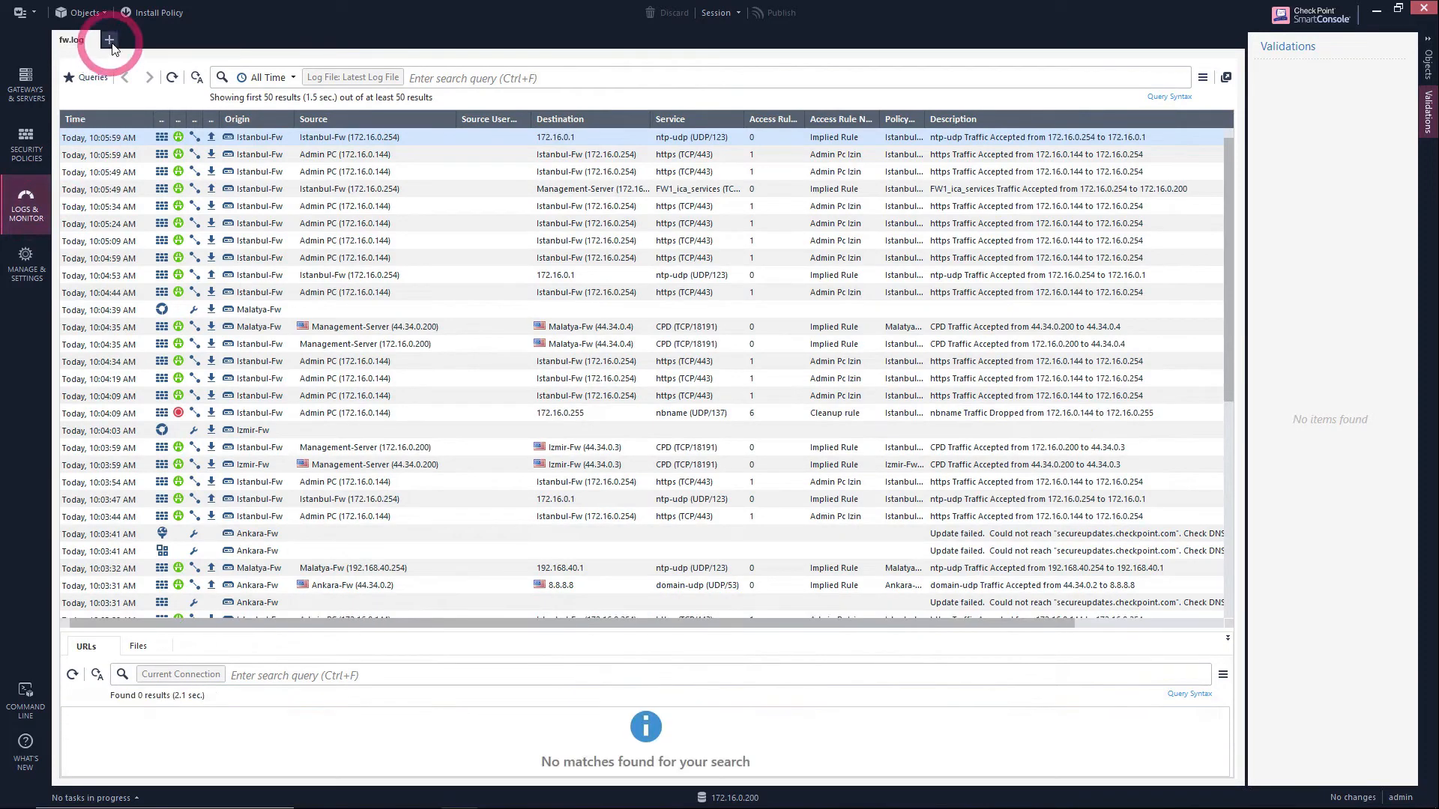
click(108, 39)
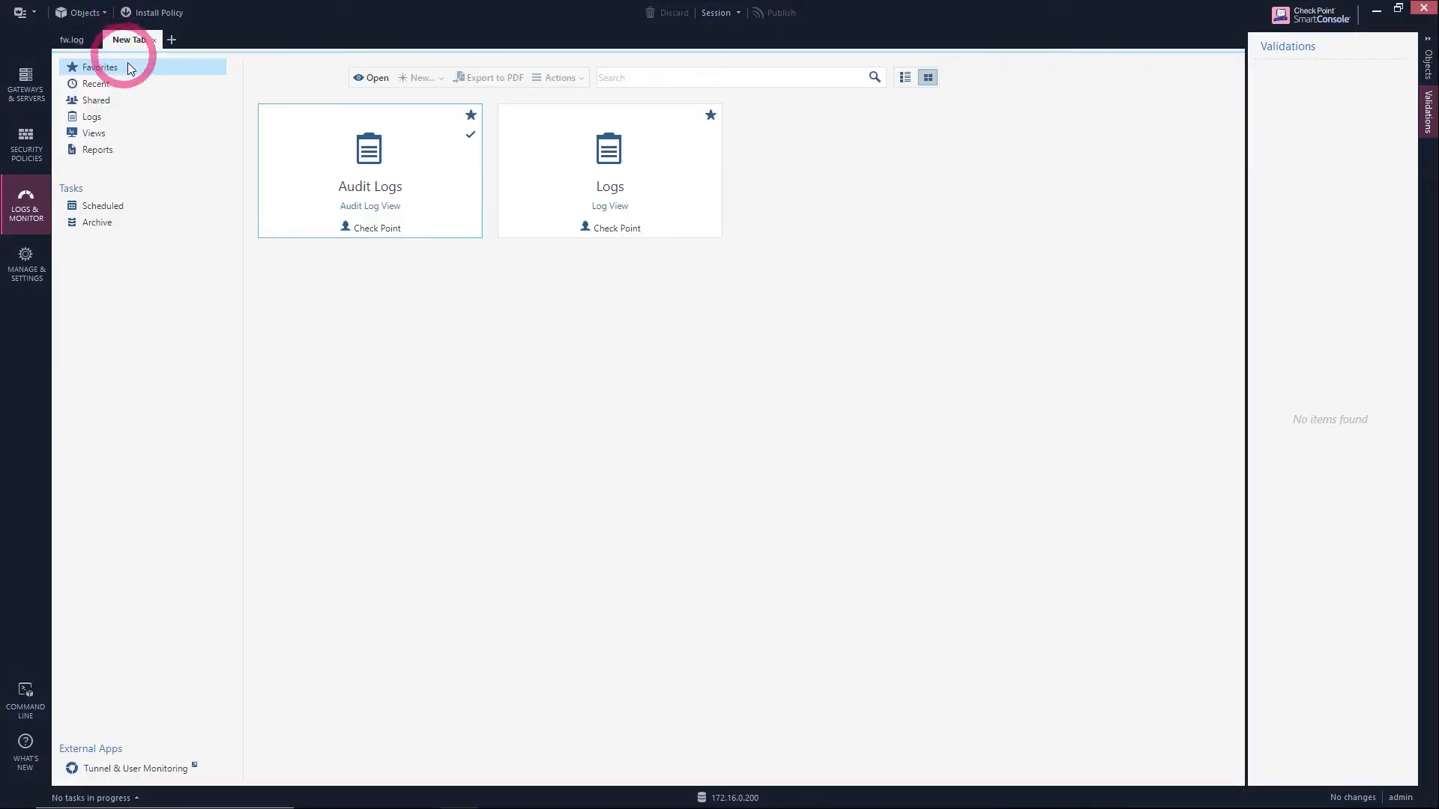
mouse_move(119, 767)
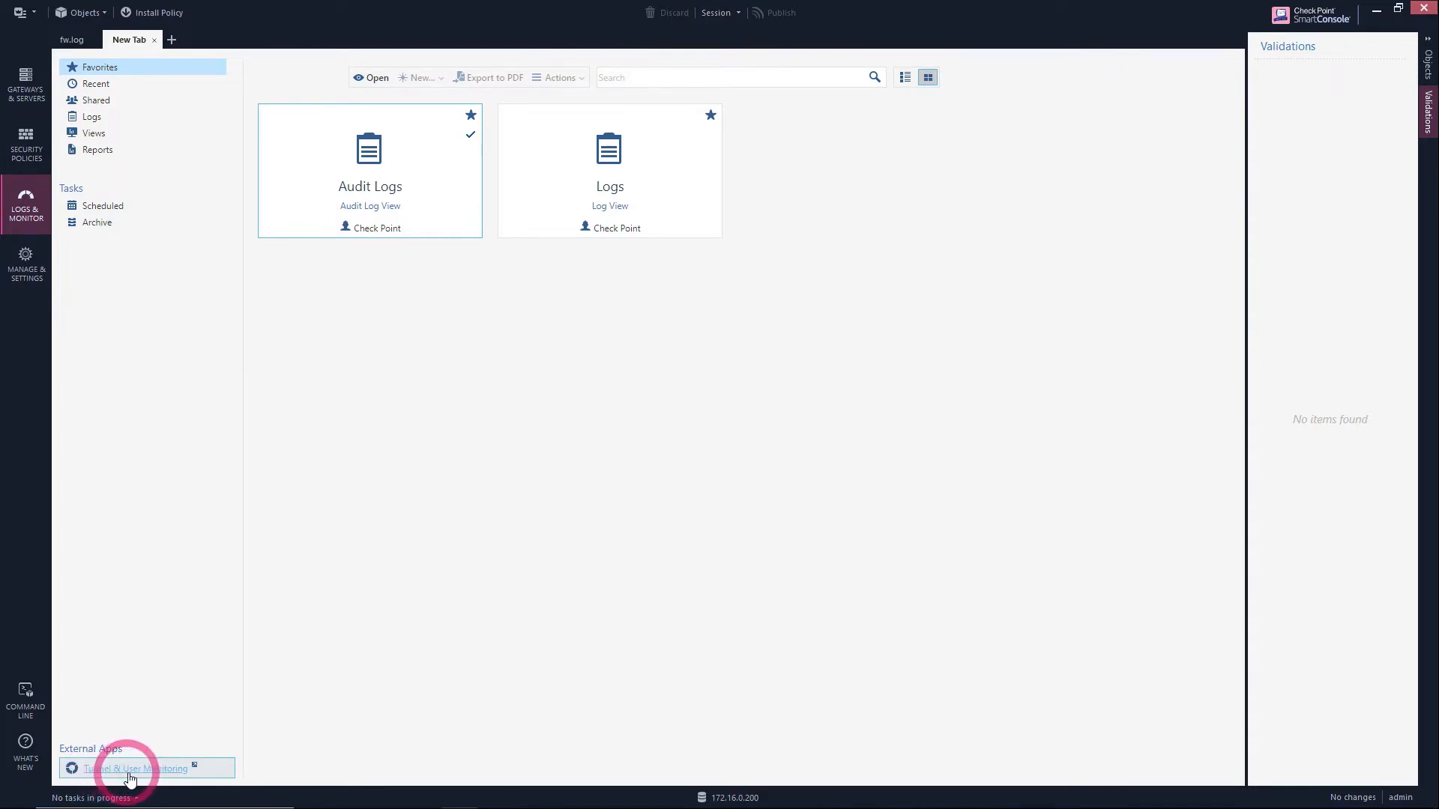
mouse_move(147, 769)
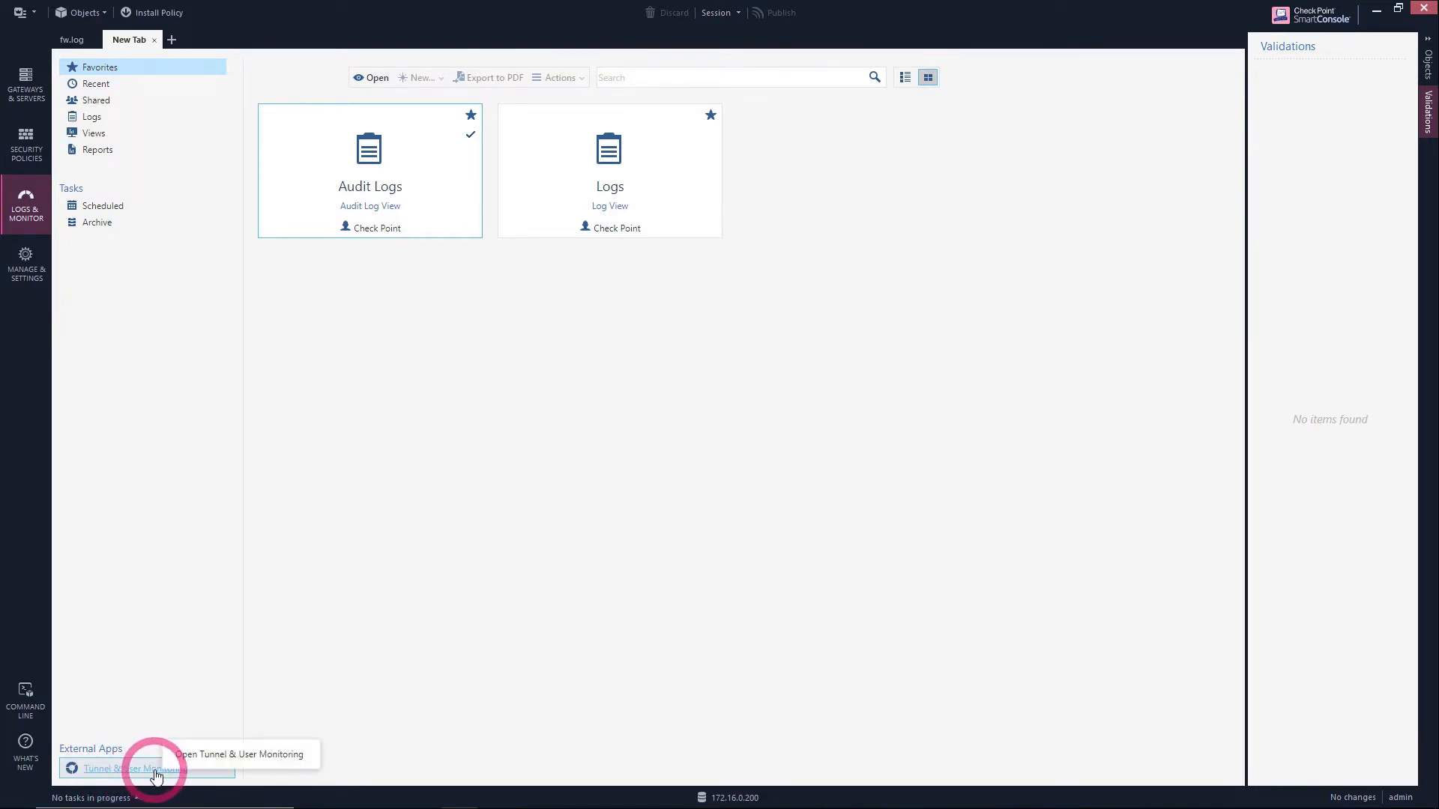
click(120, 767)
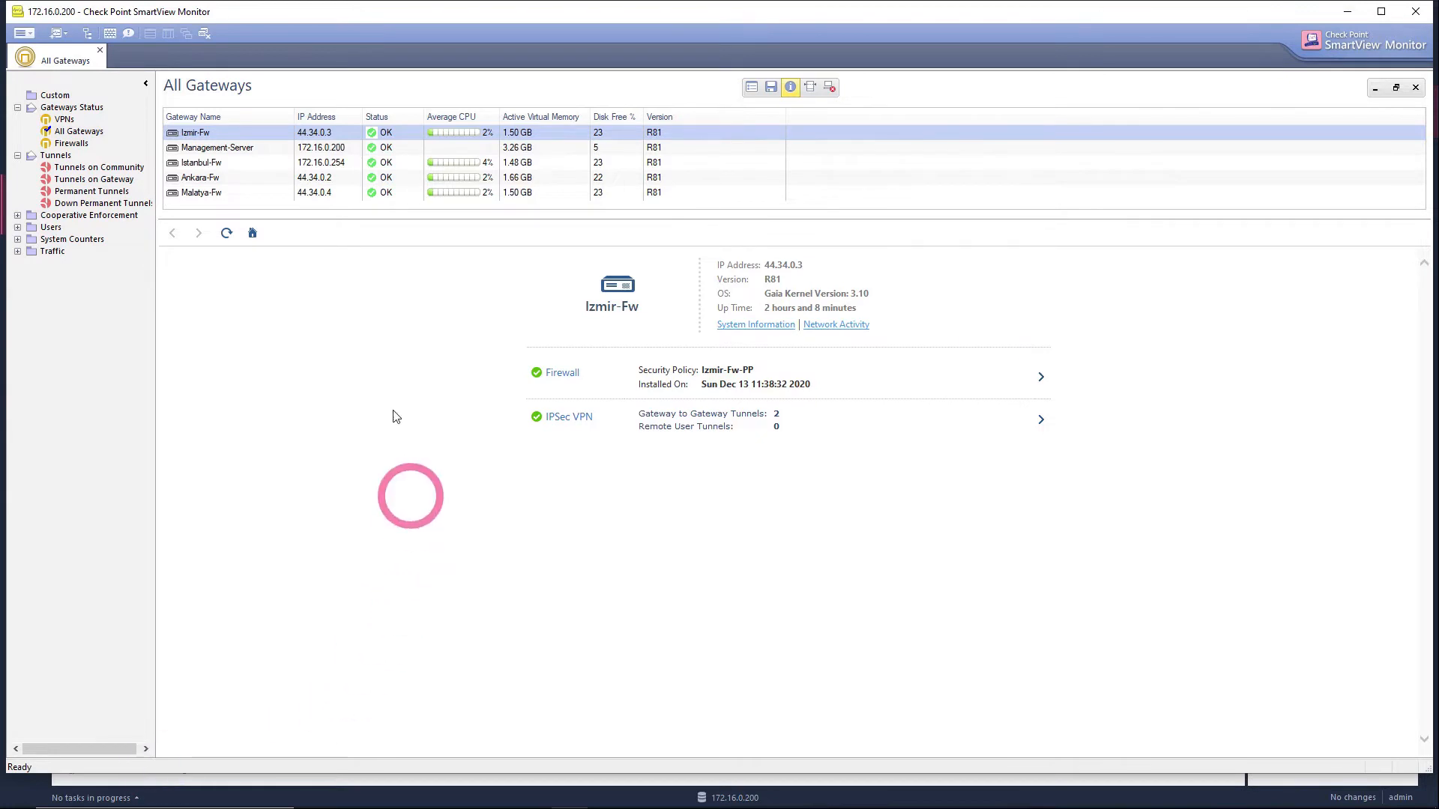
Step: Show the All Gateways status overview with Izmir-Fw's policy and VPN tunnel summary
click(194, 116)
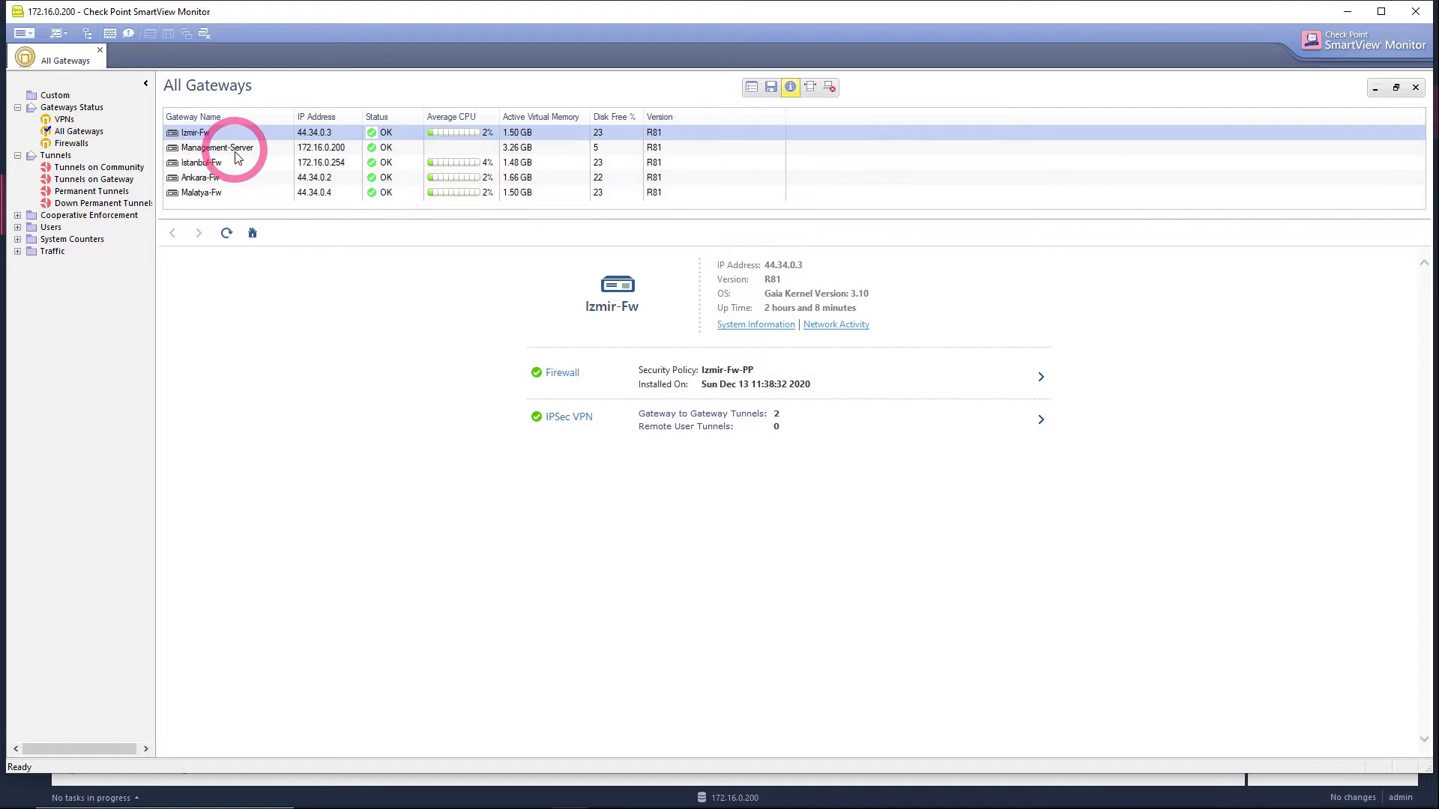
mouse_move(218, 198)
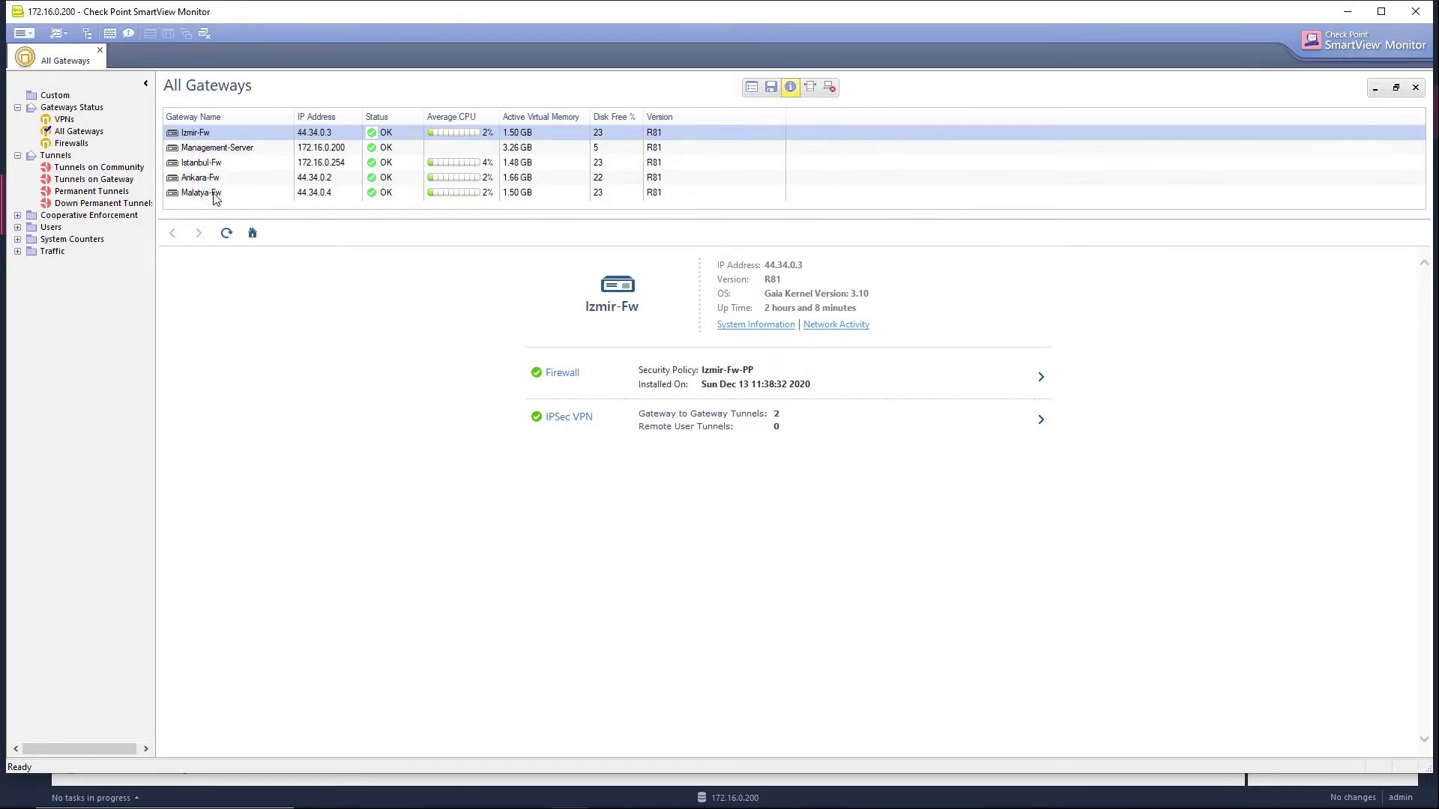
click(78, 119)
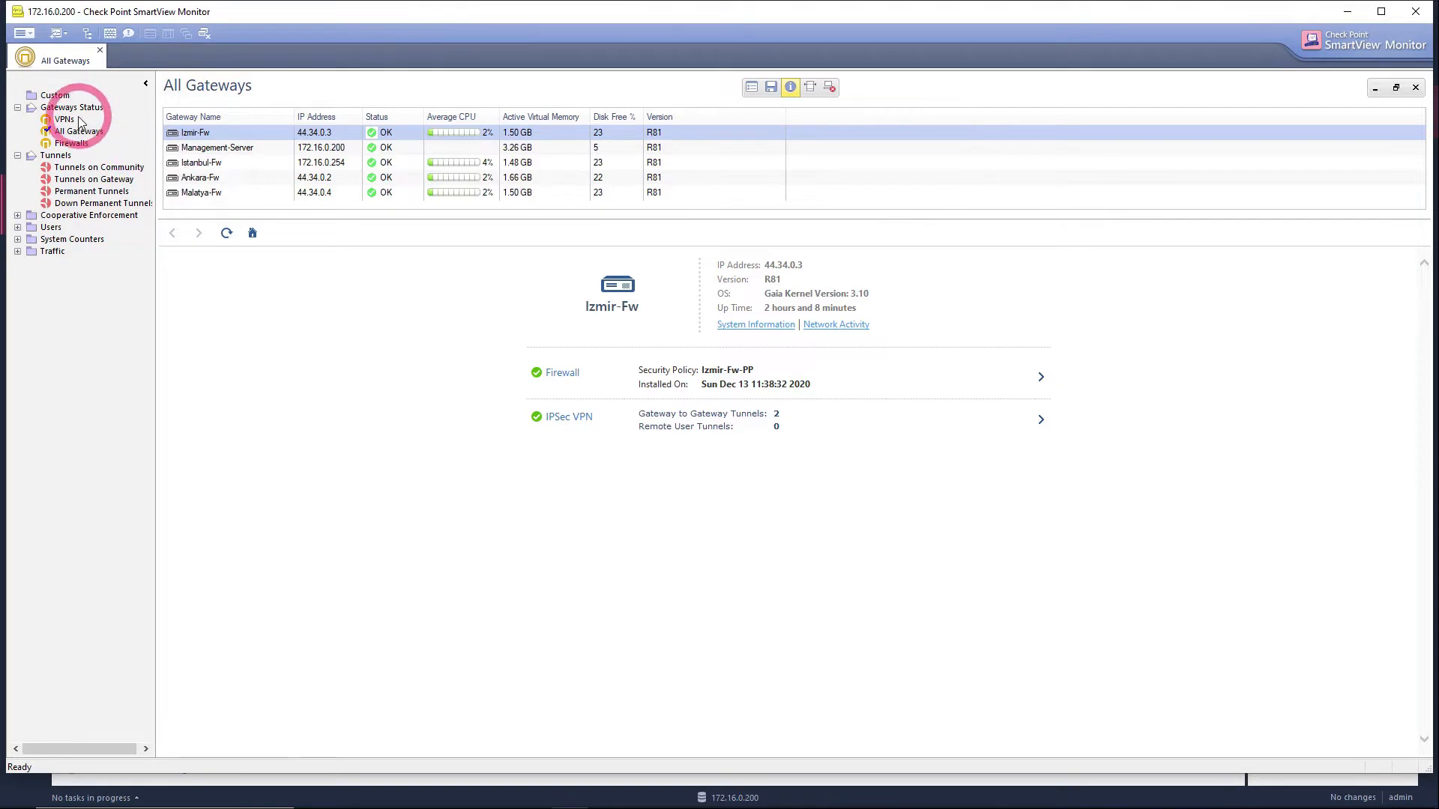
Step: Show the Gateways Status VPNs table with tunnel counts and encrypted traffic per gateway
click(64, 120)
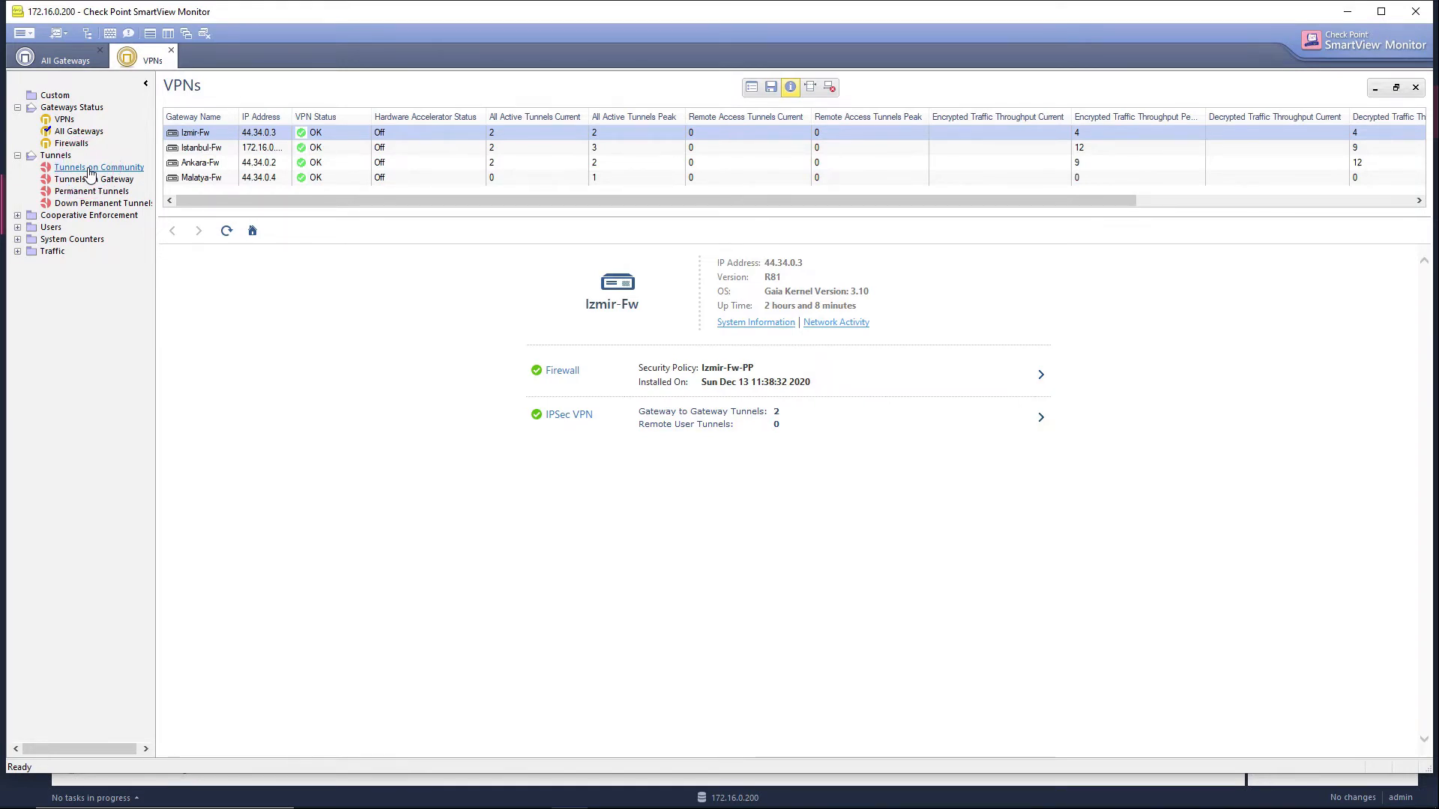
Step: List the Yb-Mesh community's tunnels via Tunnels on Community, all showing Up
click(99, 167)
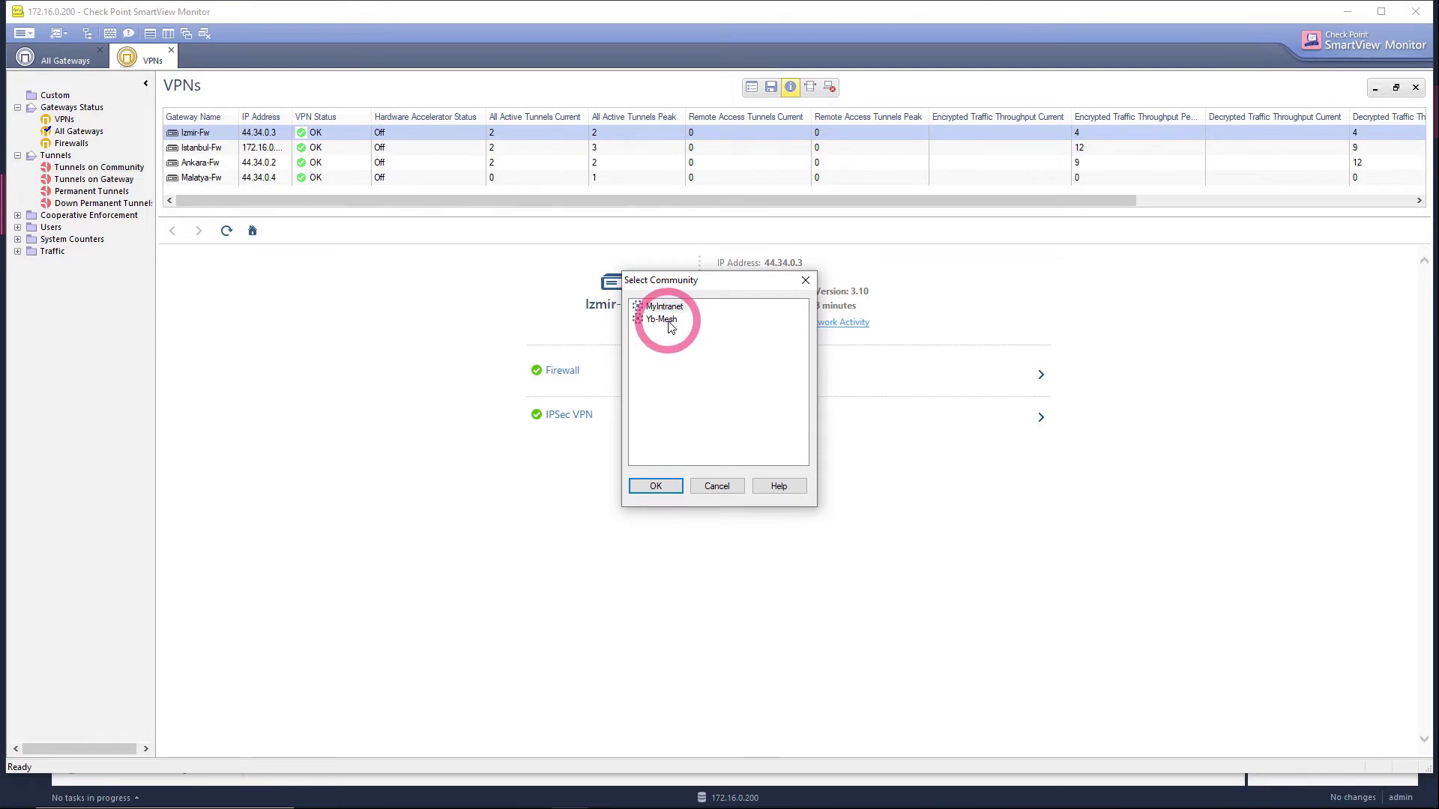
click(655, 485)
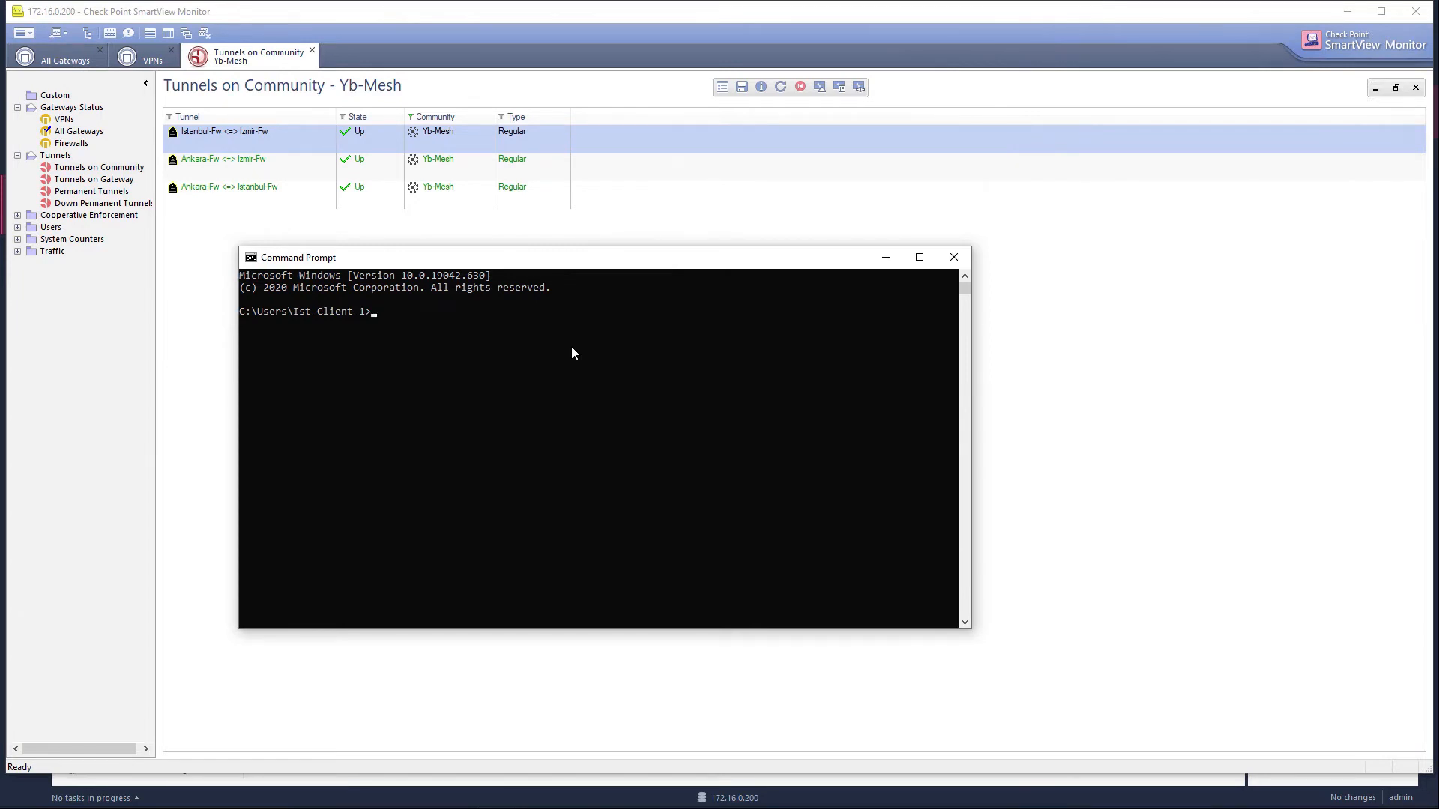
Step: Ping 192.168.40.254 from the client, receiving all four replies, and close Command Prompt
text(ping 192.168.40.254)
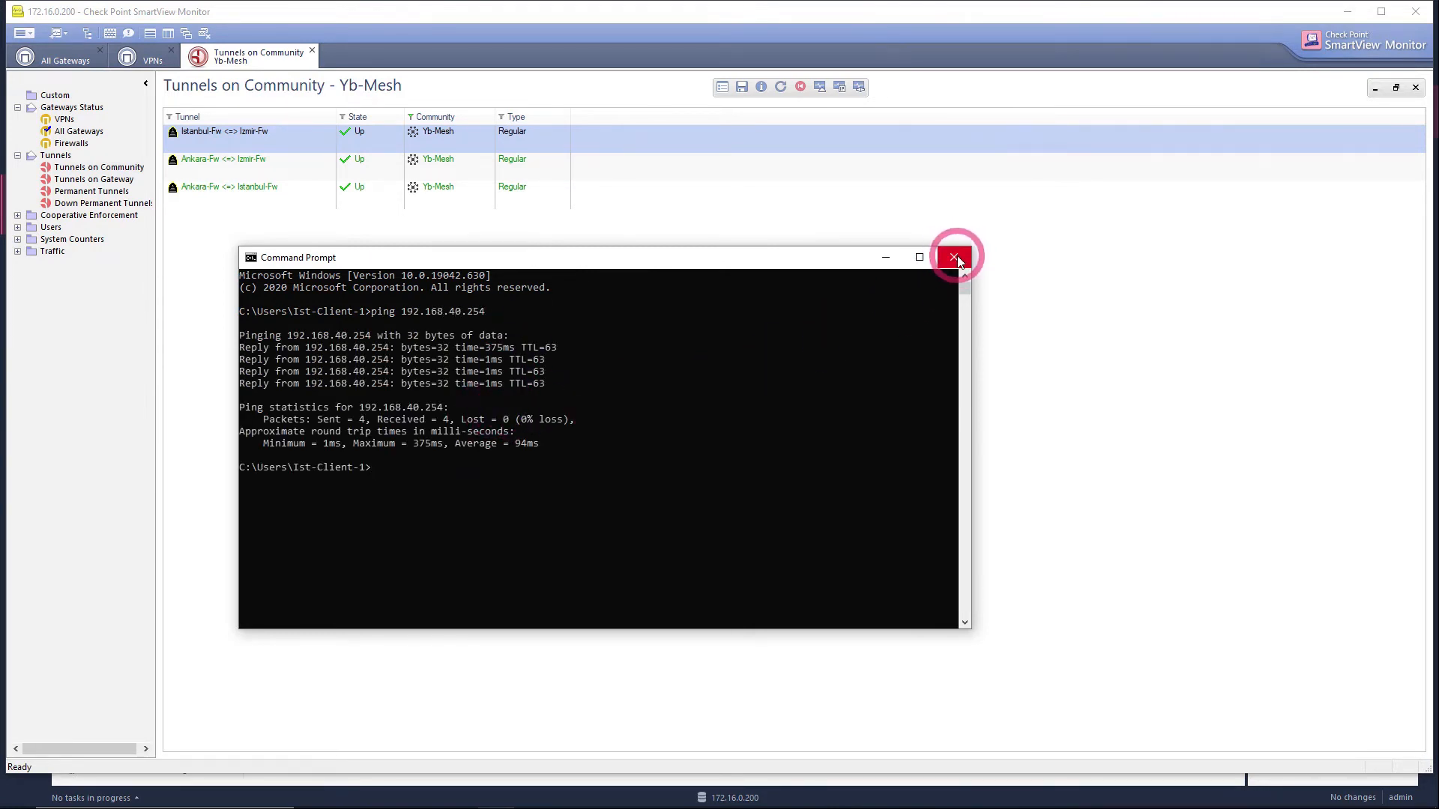
click(953, 256)
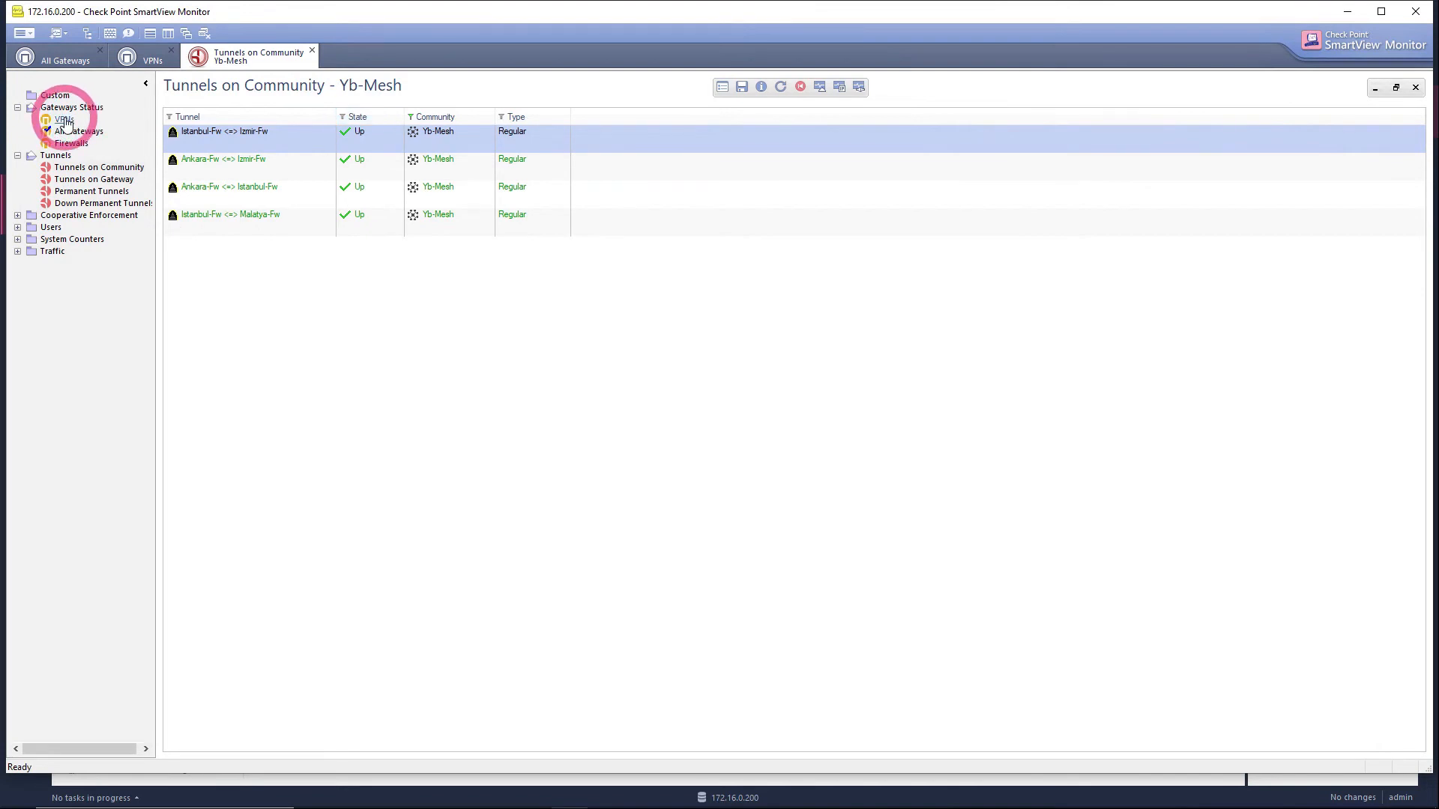
Step: Return to the Gateways Status VPNs table with the updated active tunnel counts
click(63, 120)
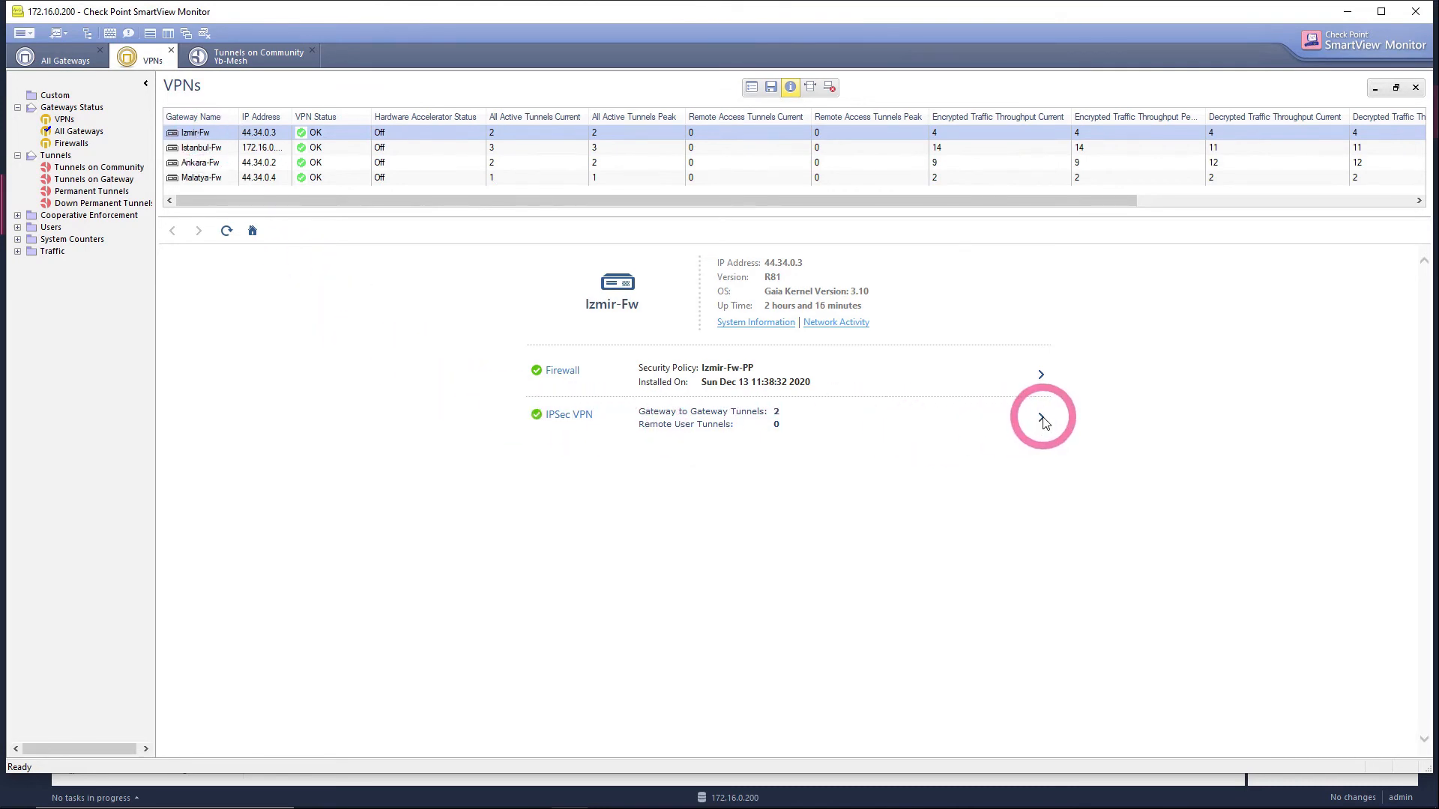
Step: Show Izmir-Fw's detailed IPsec VPN statistics with two active tunnels and encrypted throughput 256
click(1040, 415)
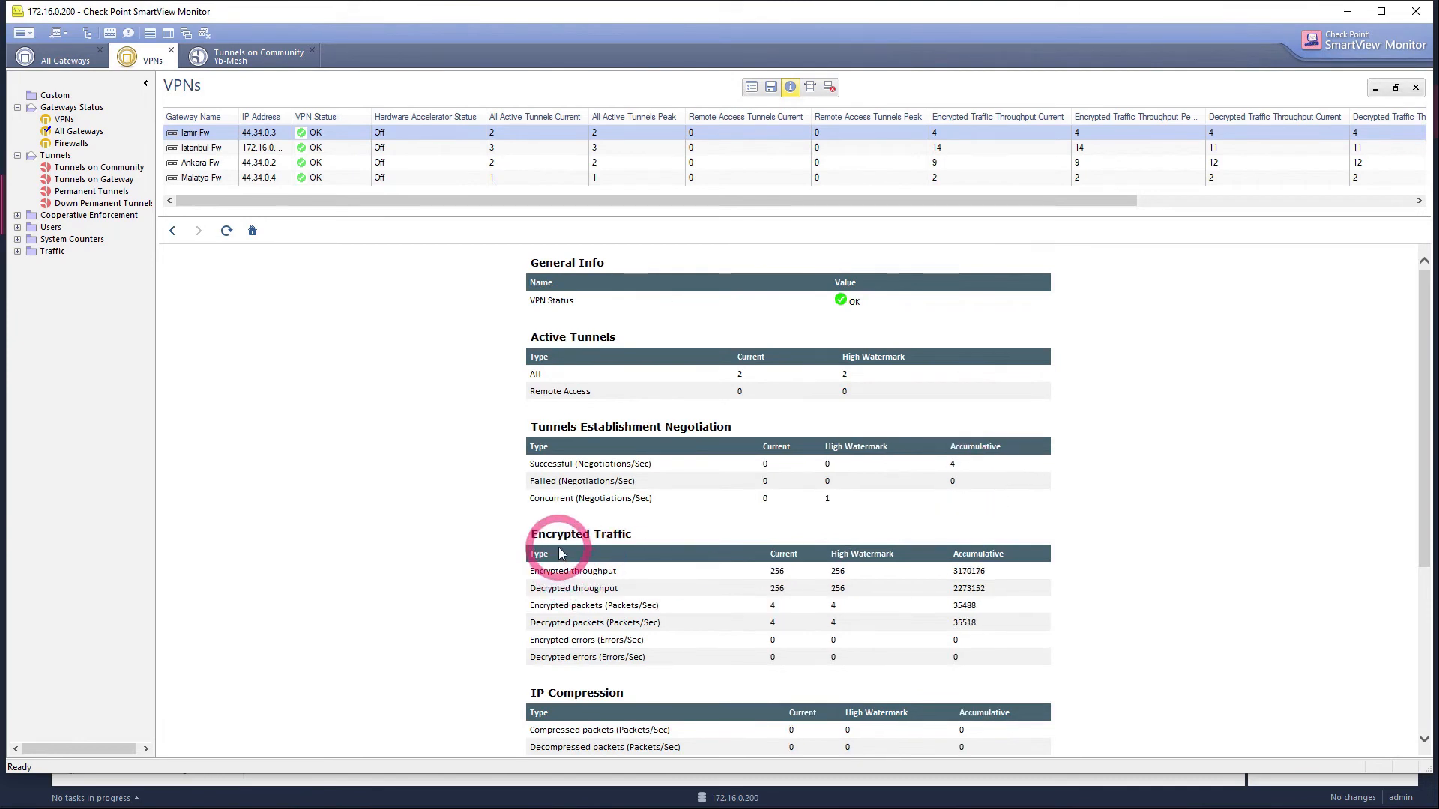